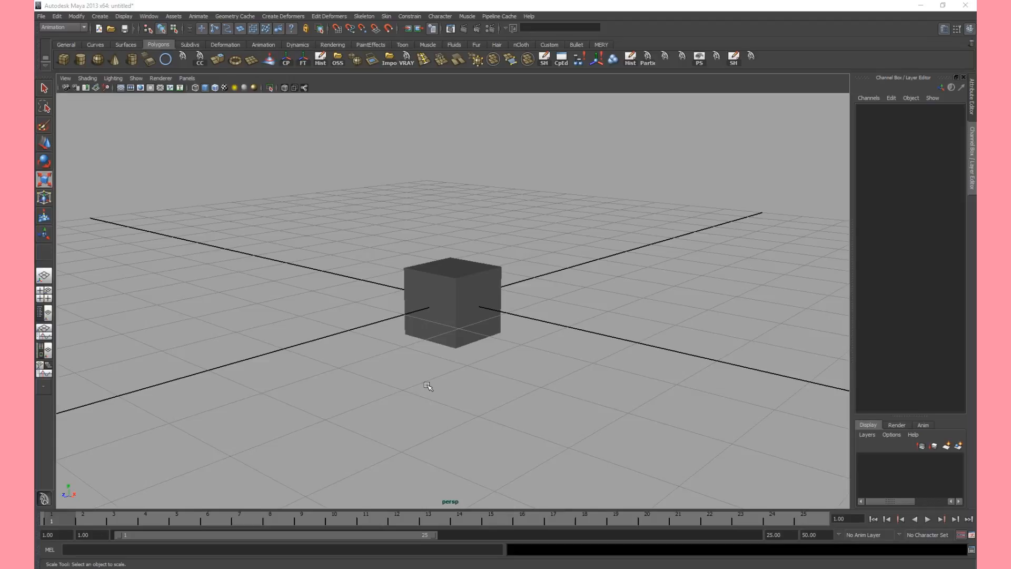
pyautogui.moveTo(466, 297)
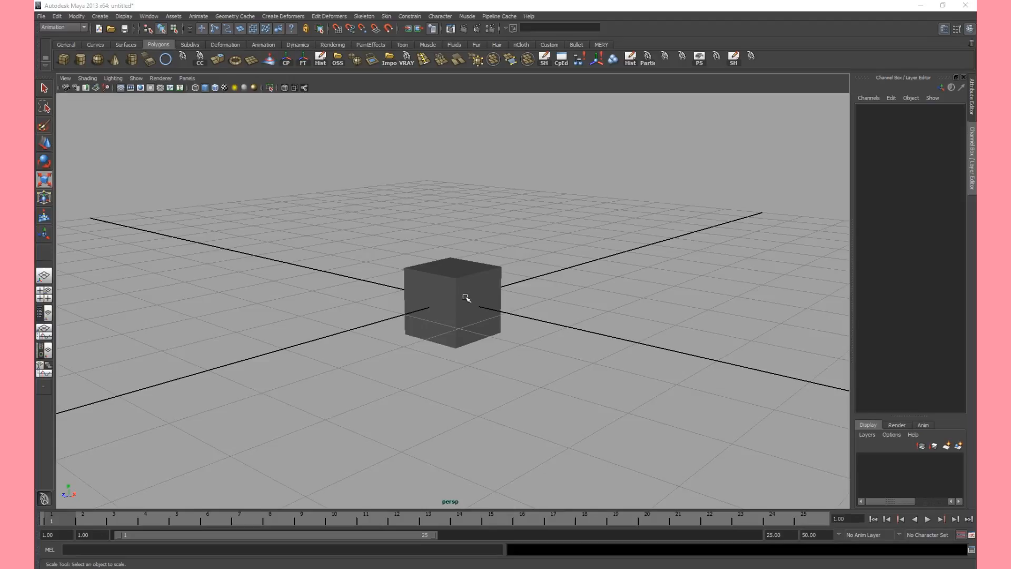
# Step: Dolly the camera toward the default polygon cube and select it
pyautogui.moveTo(466, 297); pyautogui.dragTo(505, 283)
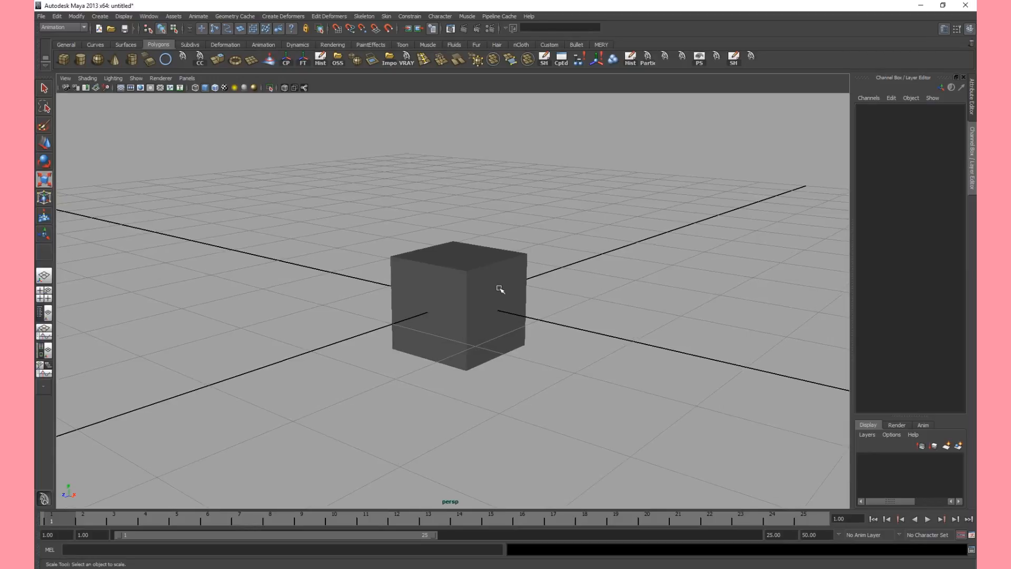
pyautogui.moveTo(496, 263)
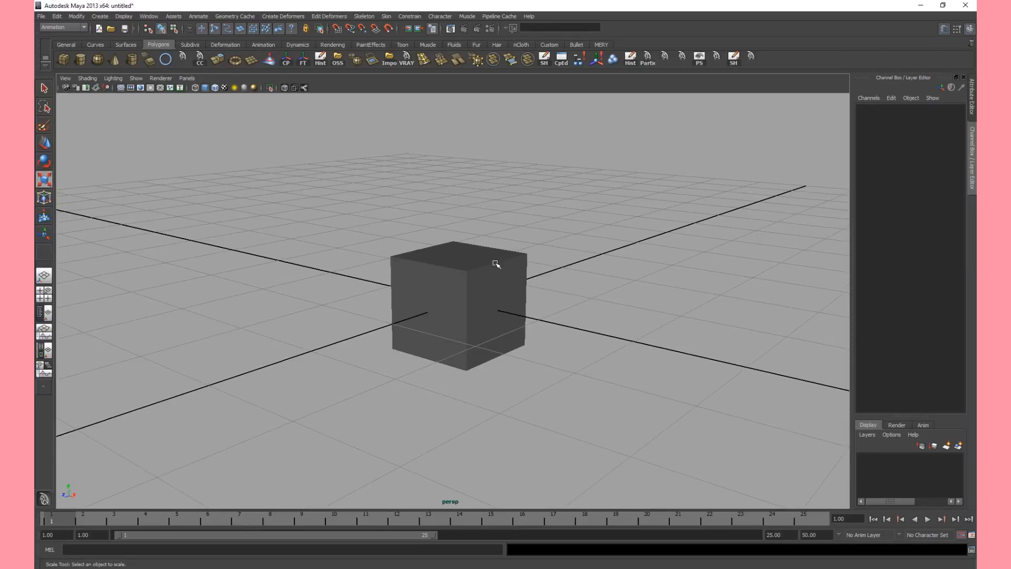
pyautogui.click(458, 303)
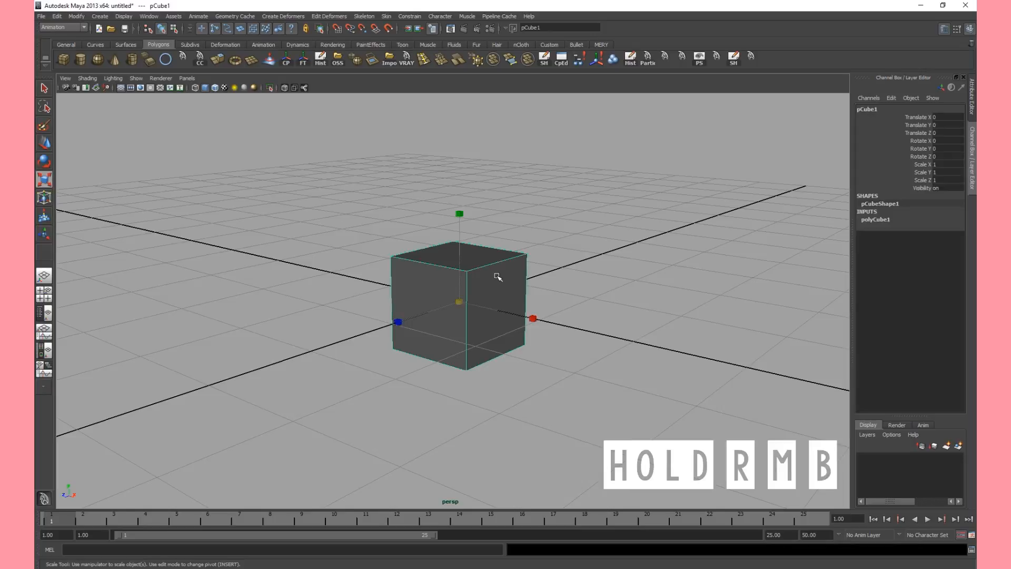
# Step: Switch the cube into Vertex component mode via the marking menu
pyautogui.rightClick(496, 277)
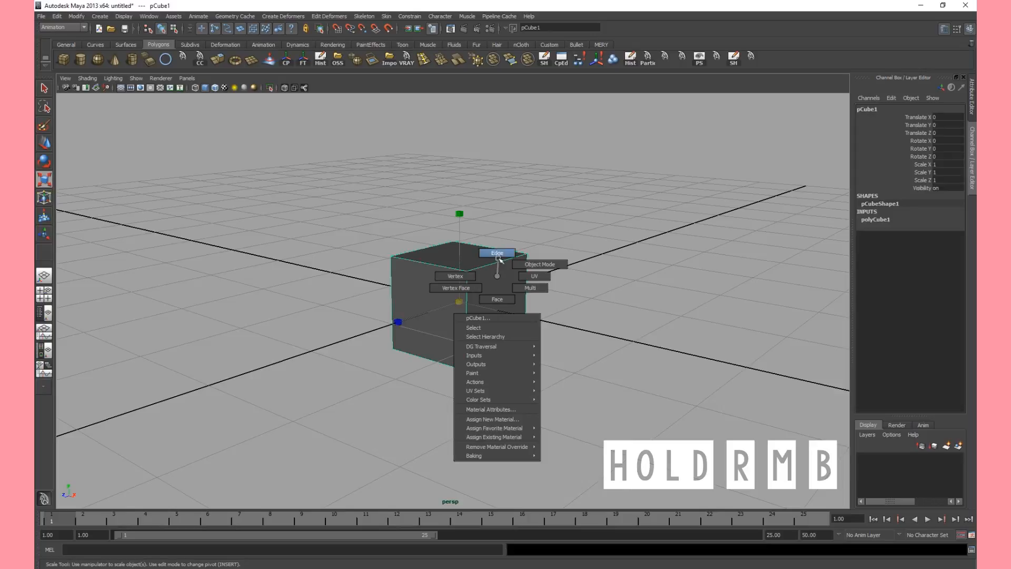
pyautogui.moveTo(496, 299)
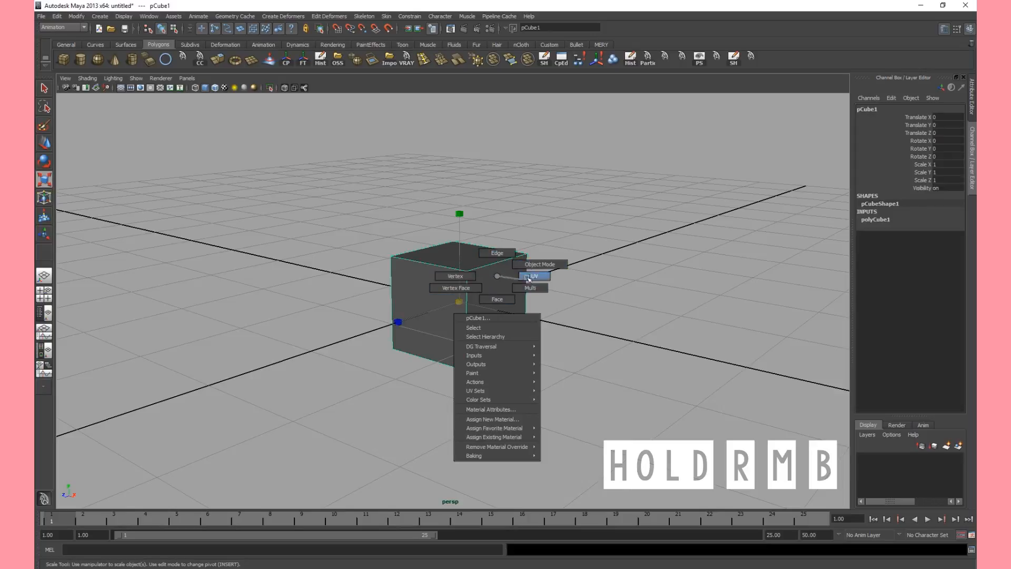
pyautogui.moveTo(540, 264)
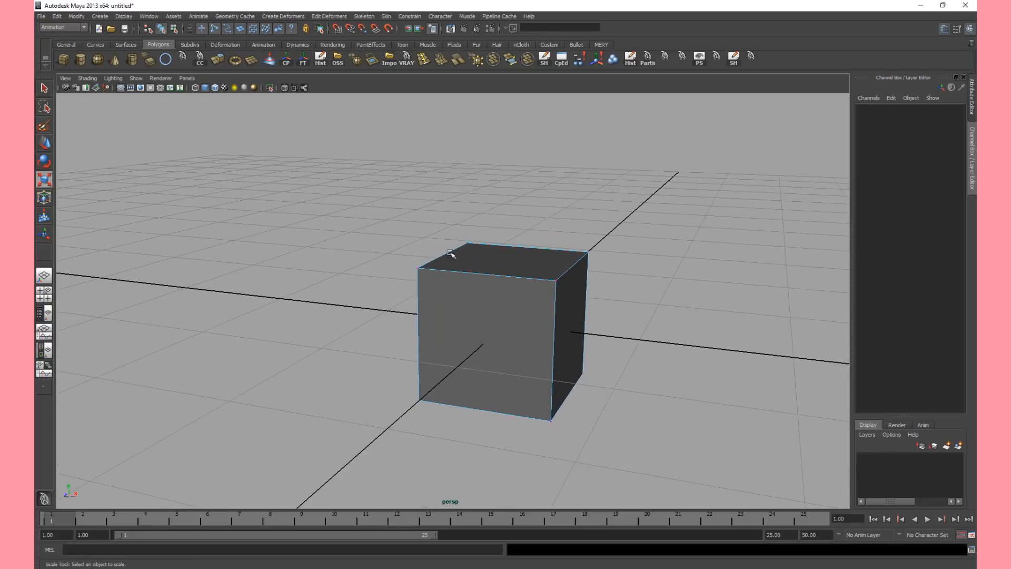
# Step: Select the top-left corner vertices and pull them inward along X so the left side slants
pyautogui.moveTo(452, 252); pyautogui.dragTo(343, 308)
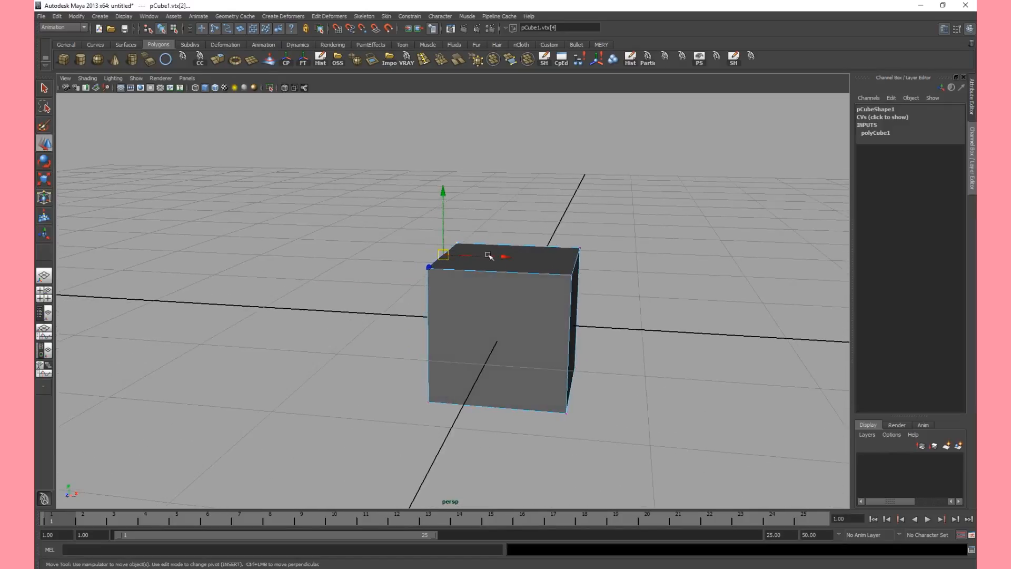
pyautogui.moveTo(499, 263)
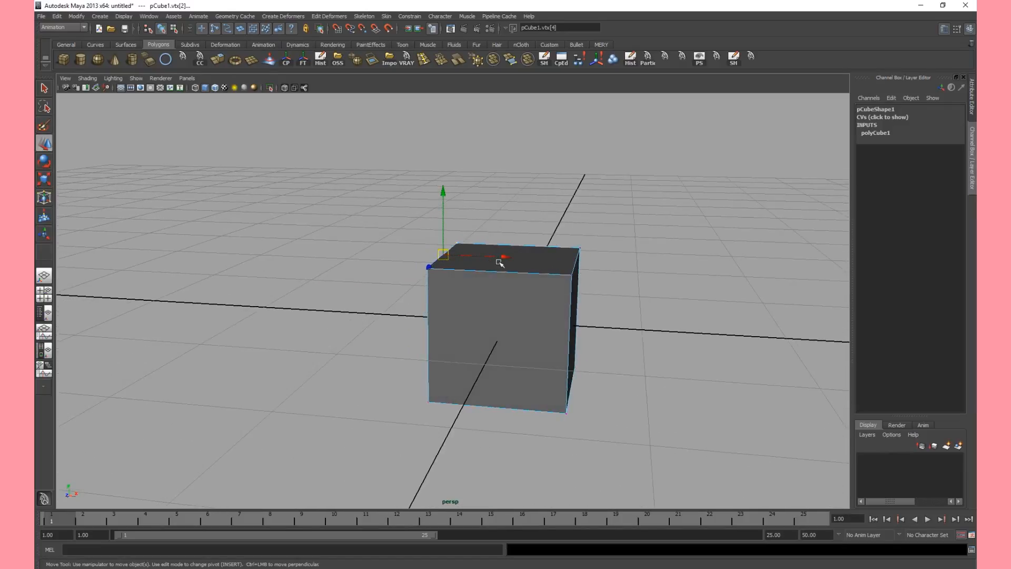
pyautogui.moveTo(500, 258); pyautogui.dragTo(523, 261)
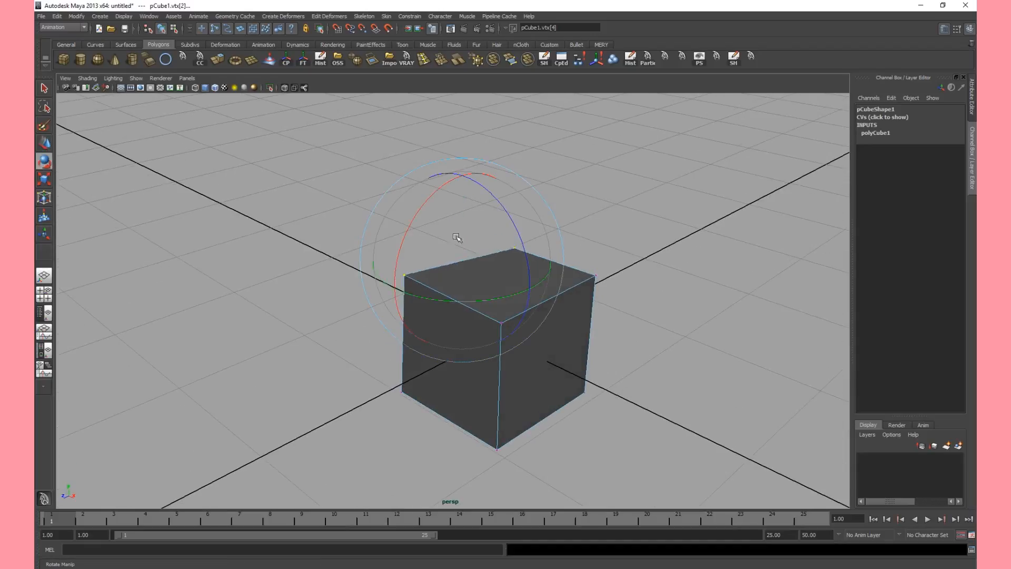
pyautogui.moveTo(456, 237); pyautogui.dragTo(492, 254)
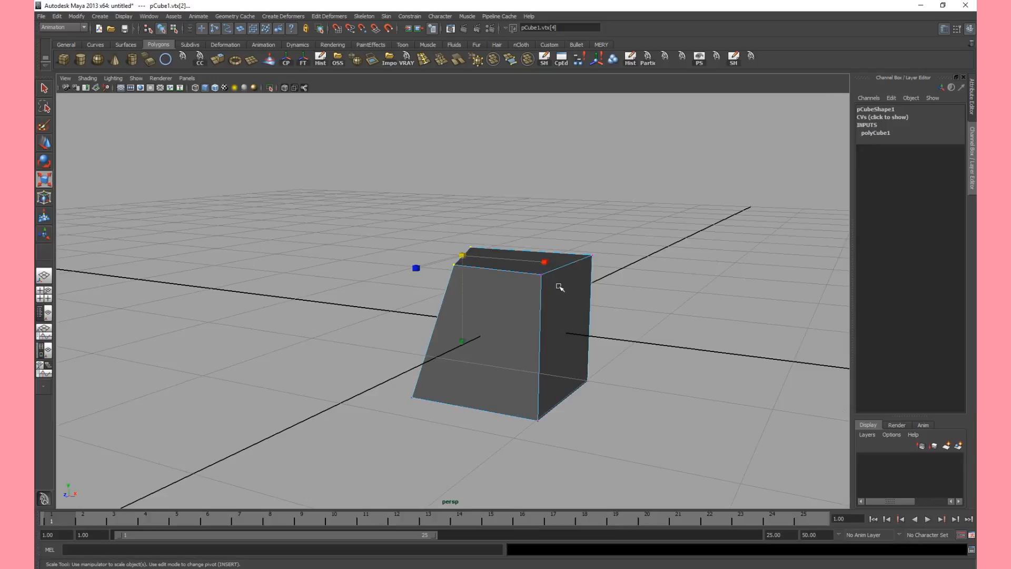
# Step: Switch to Face mode and rotate the side face so the block leans like a tilted slab
pyautogui.rightClick(559, 287)
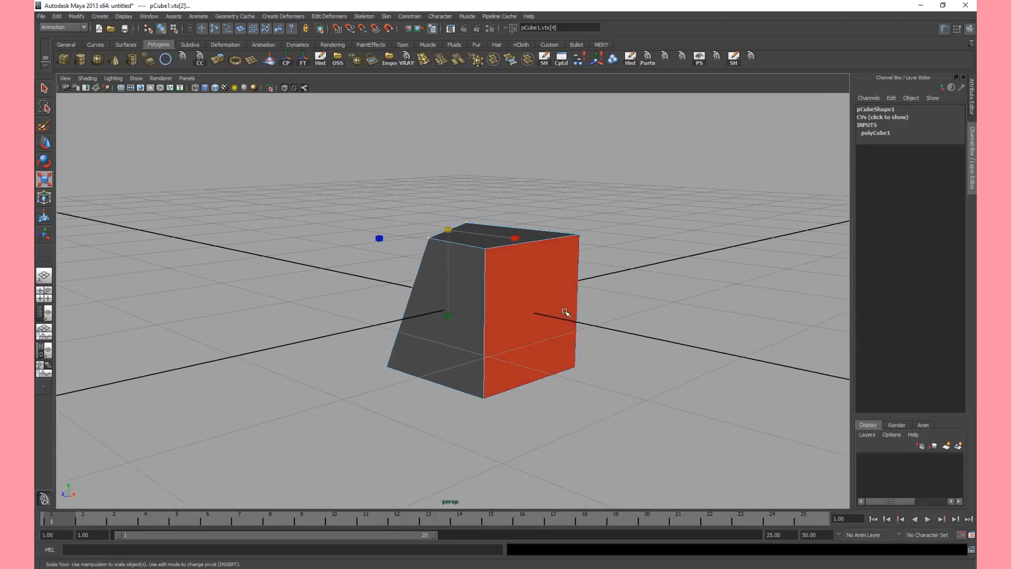
pyautogui.moveTo(543, 315)
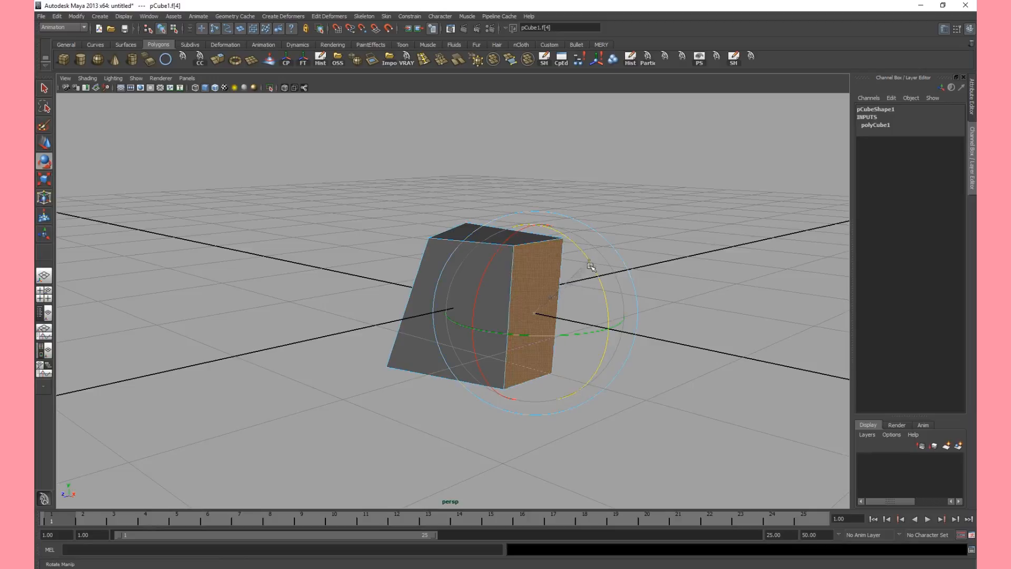
pyautogui.moveTo(588, 266); pyautogui.dragTo(592, 286)
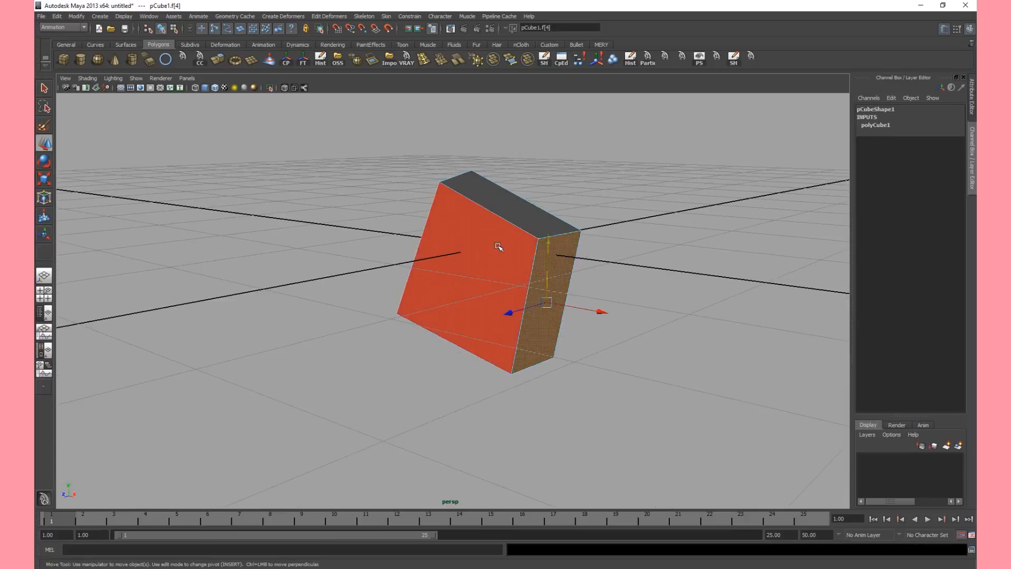
pyautogui.moveTo(470, 244)
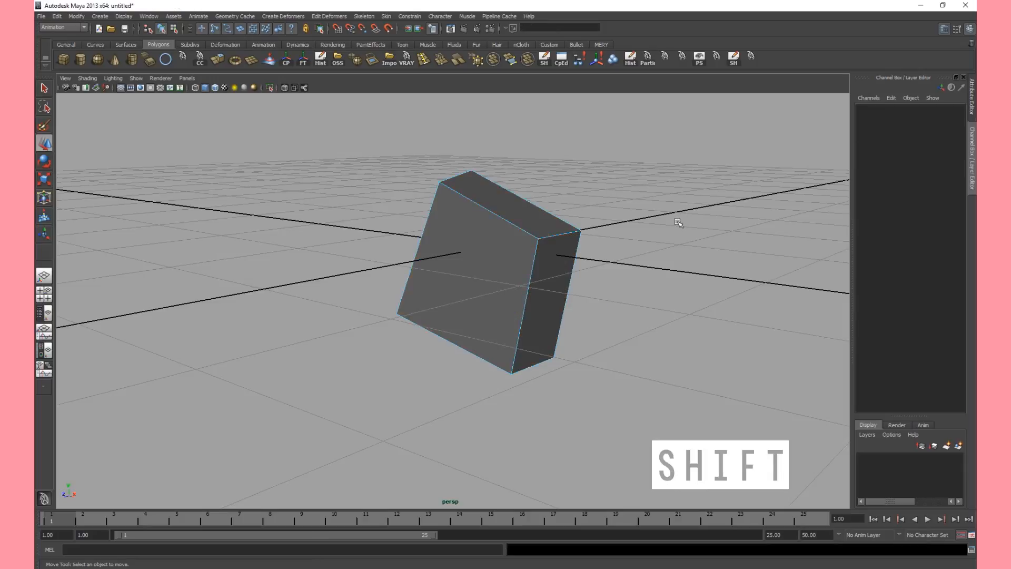
# Step: Select the top and side faces together and shift them slightly with the Move manipulator
pyautogui.click(551, 279)
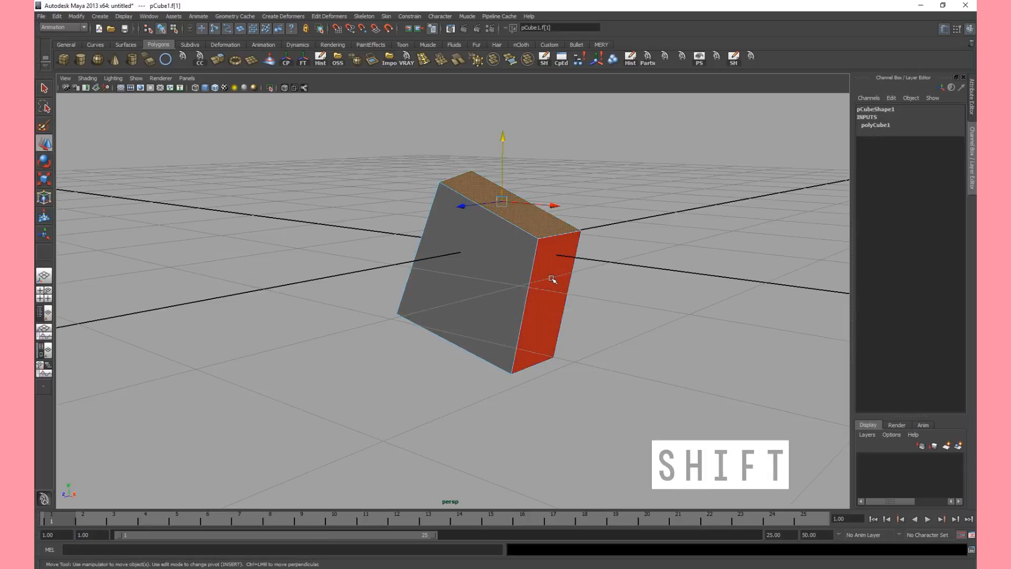
pyautogui.click(553, 280)
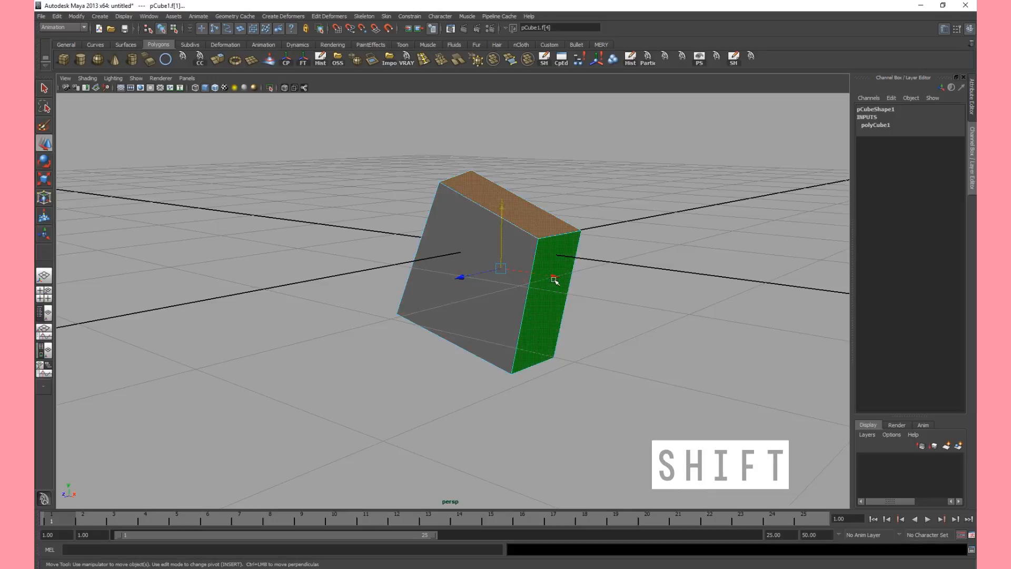
pyautogui.moveTo(555, 279); pyautogui.dragTo(585, 288)
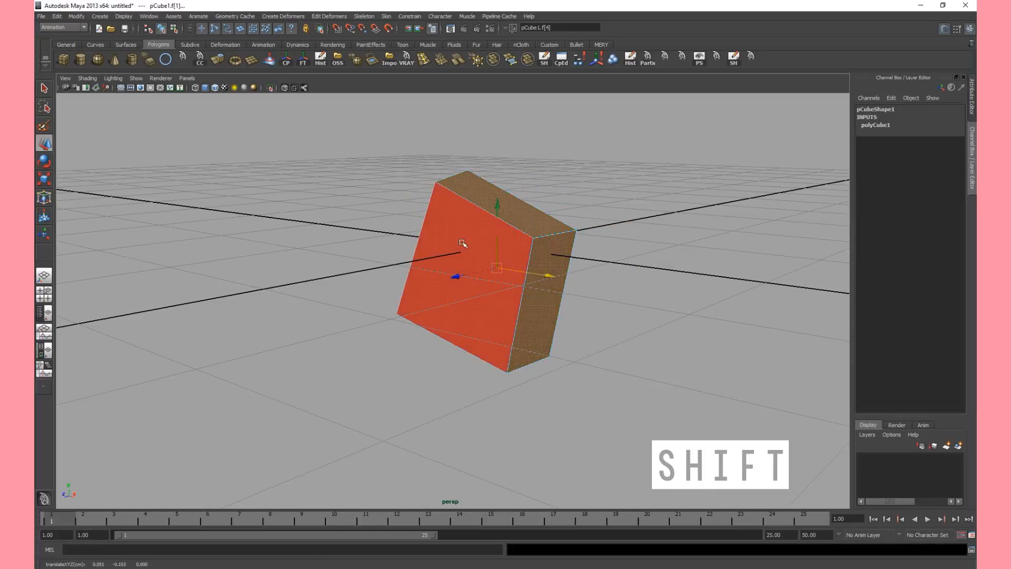
# Step: Switch to Edge mode and move edges to form an irregular wedge with a pointed top
pyautogui.rightClick(461, 245)
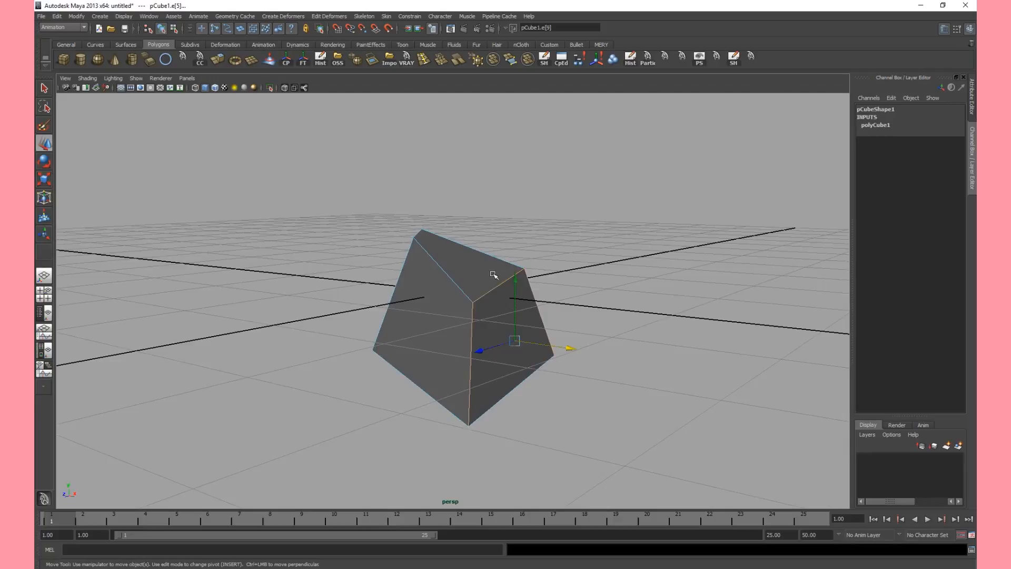
pyautogui.moveTo(490, 269)
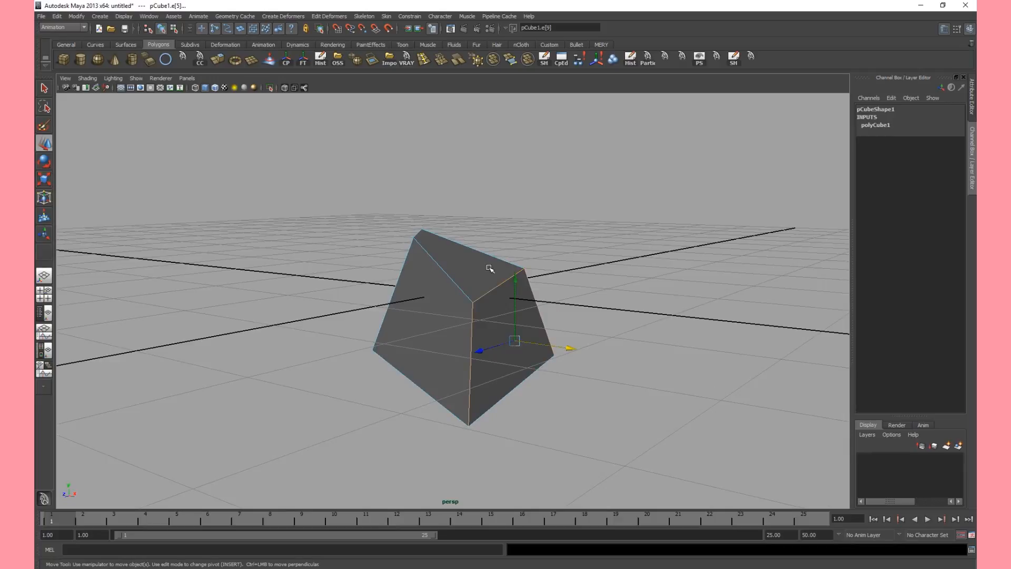
# Step: Return the faceted rock to Object Mode and orbit to inspect it from above and the side
pyautogui.rightClick(489, 267)
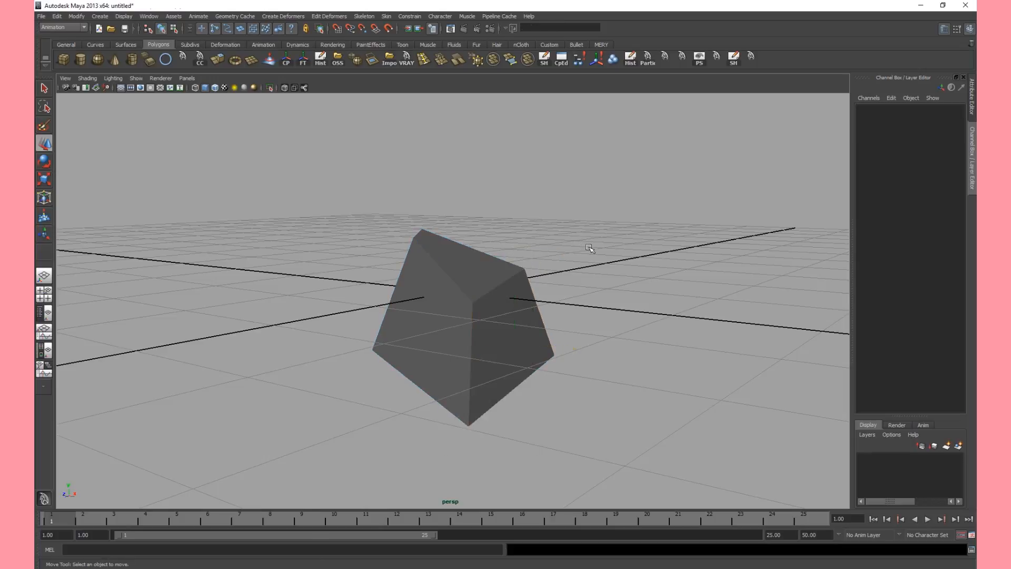
pyautogui.moveTo(589, 249); pyautogui.dragTo(696, 350)
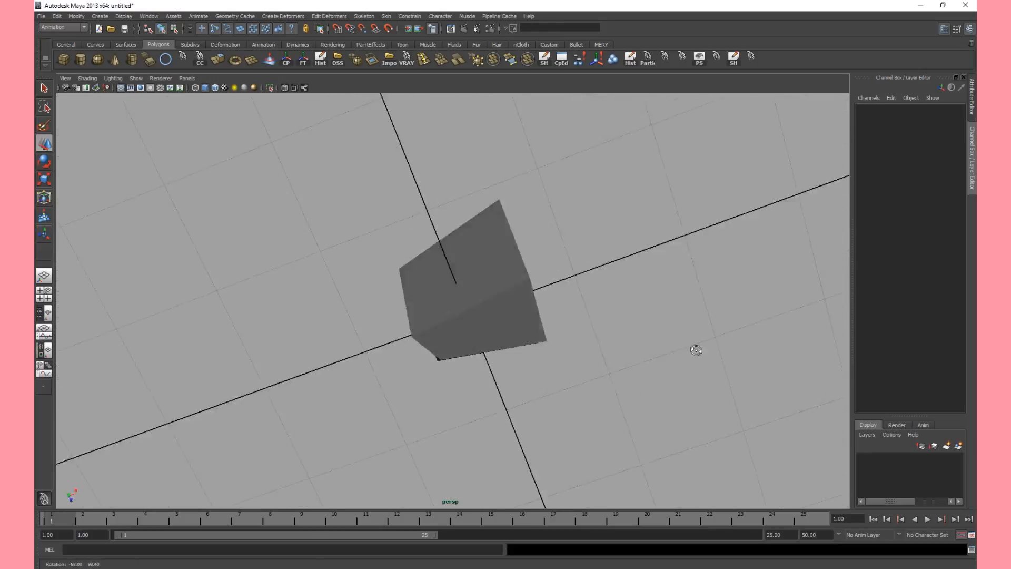
pyautogui.moveTo(696, 350); pyautogui.dragTo(521, 277)
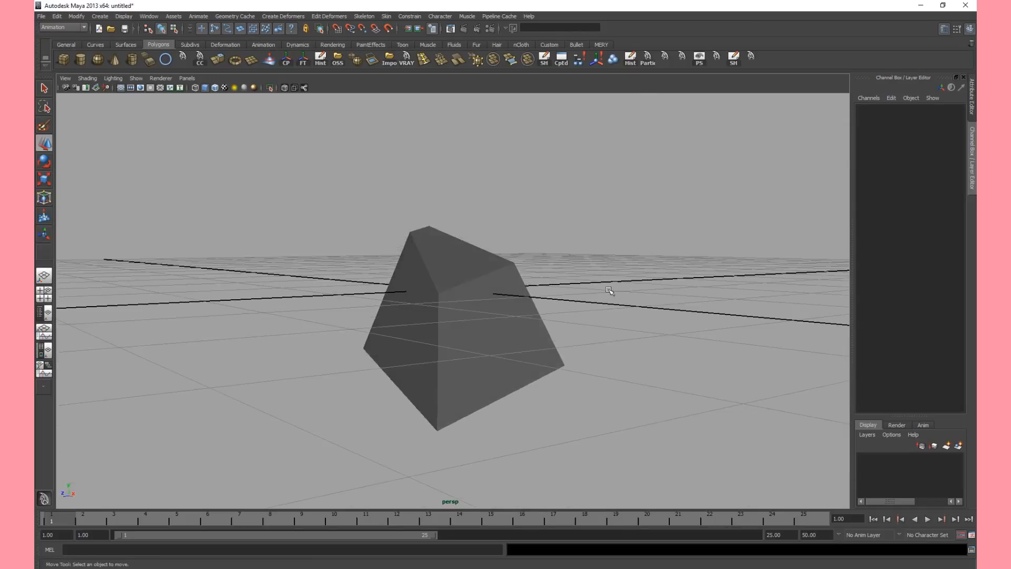
pyautogui.moveTo(665, 284)
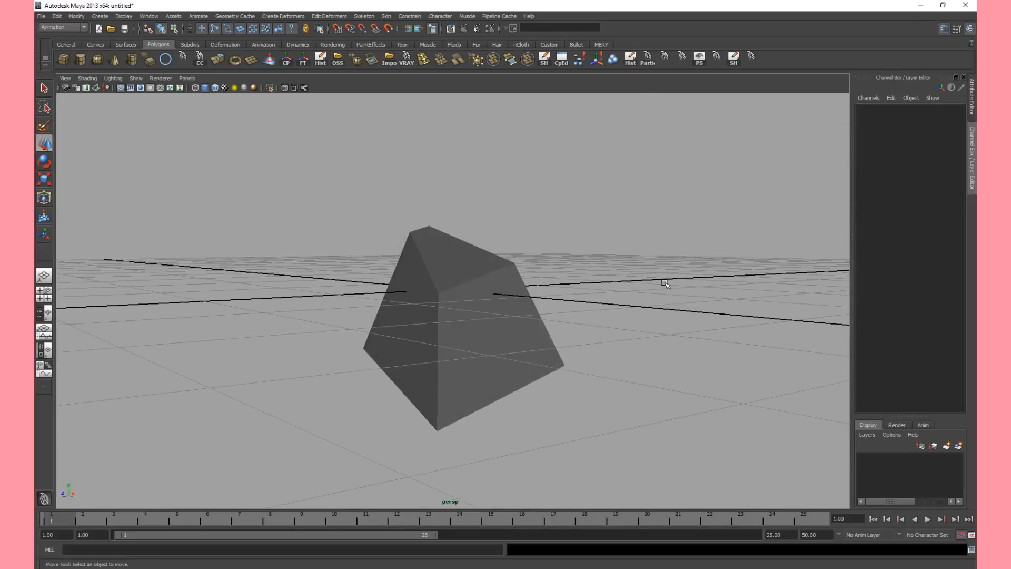